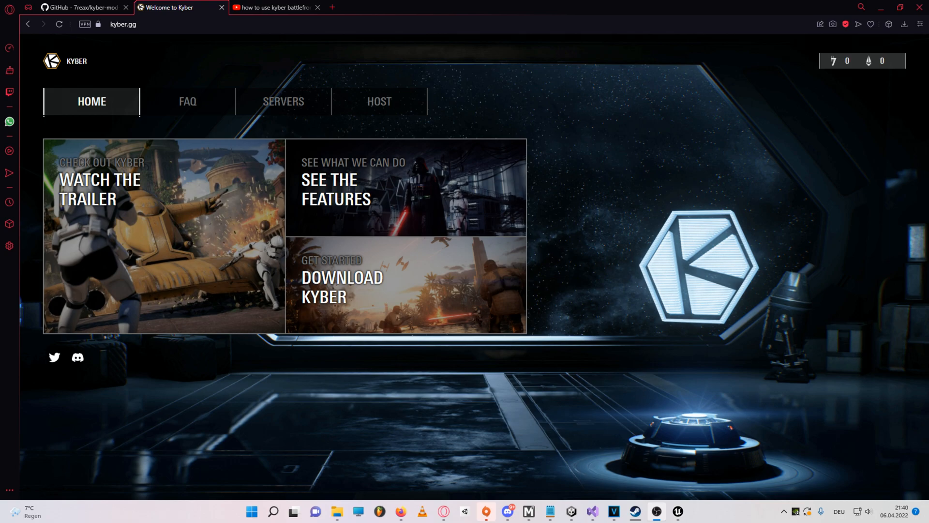
# - Download KyberClient and get the Kyber Mod Manager 1.0.1 setup from its GitHub release page
pyautogui.click(273, 6)
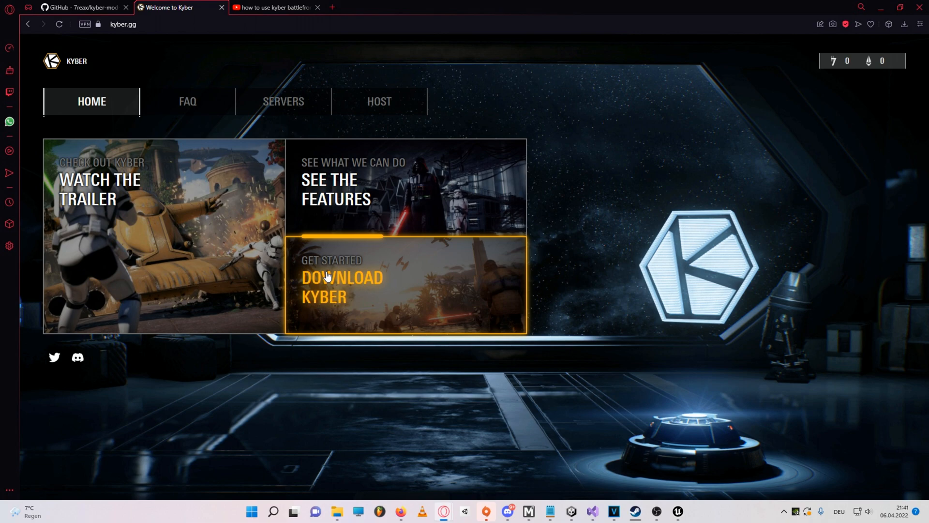
pyautogui.moveTo(395, 292)
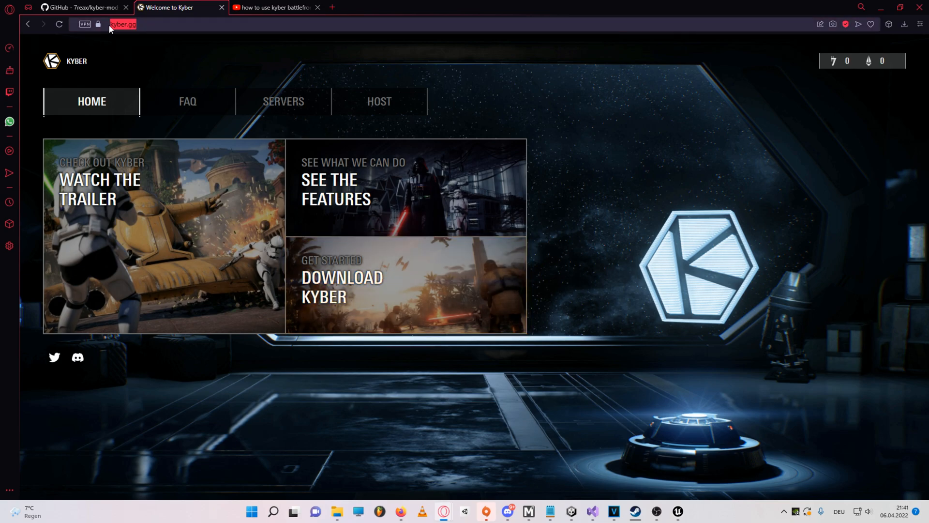
pyautogui.click(342, 286)
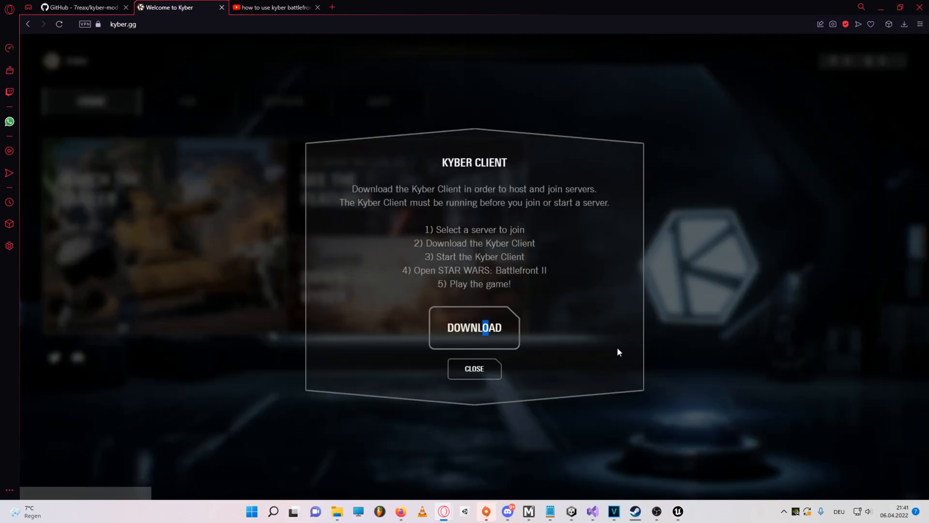
pyautogui.click(82, 6)
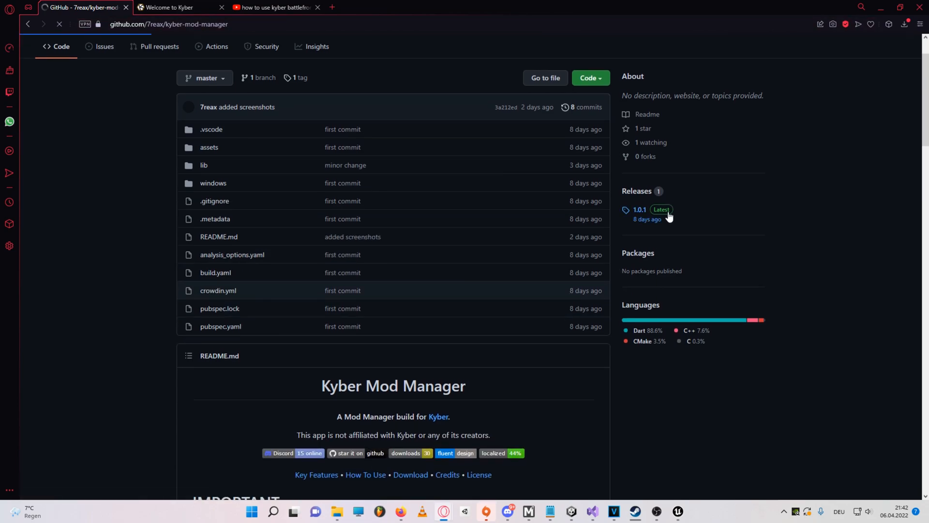
pyautogui.click(640, 210)
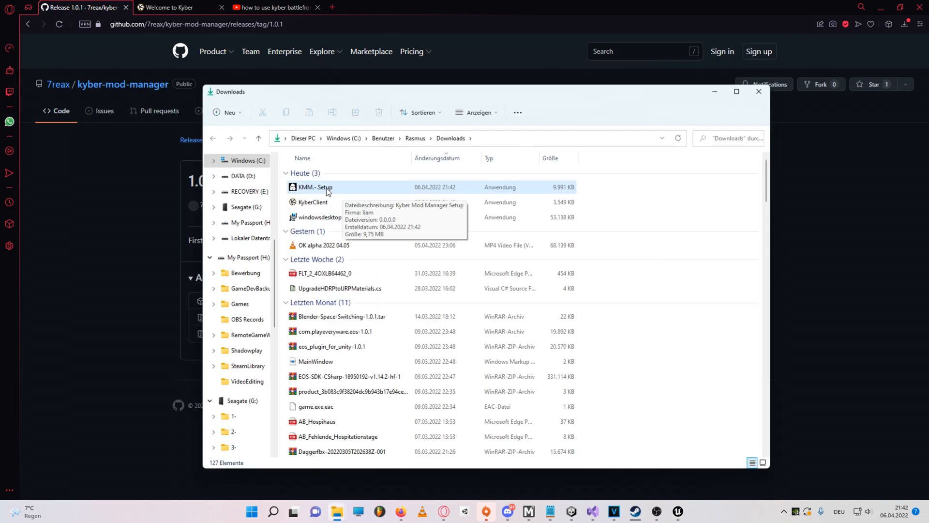
# - Run the KMM Setup file past the Windows unverified-app warning into the installer
pyautogui.doubleClick(314, 187)
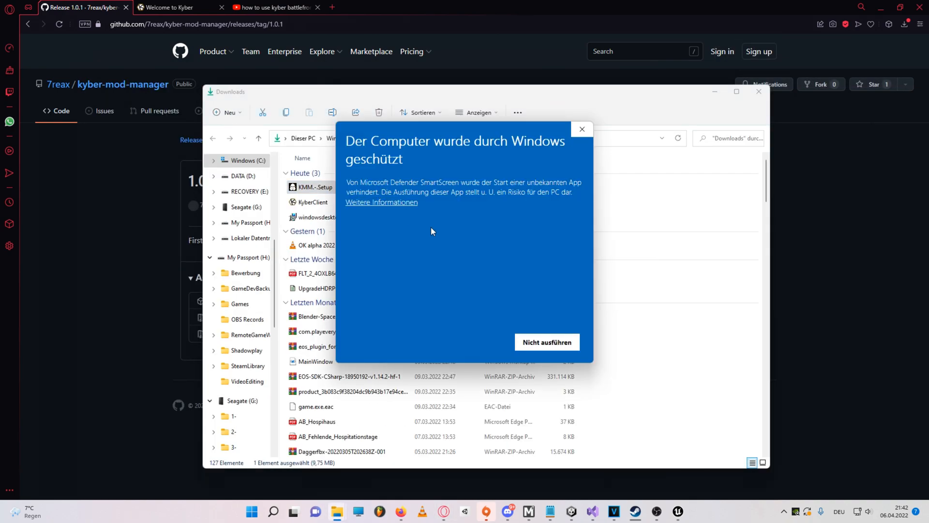
pyautogui.click(381, 203)
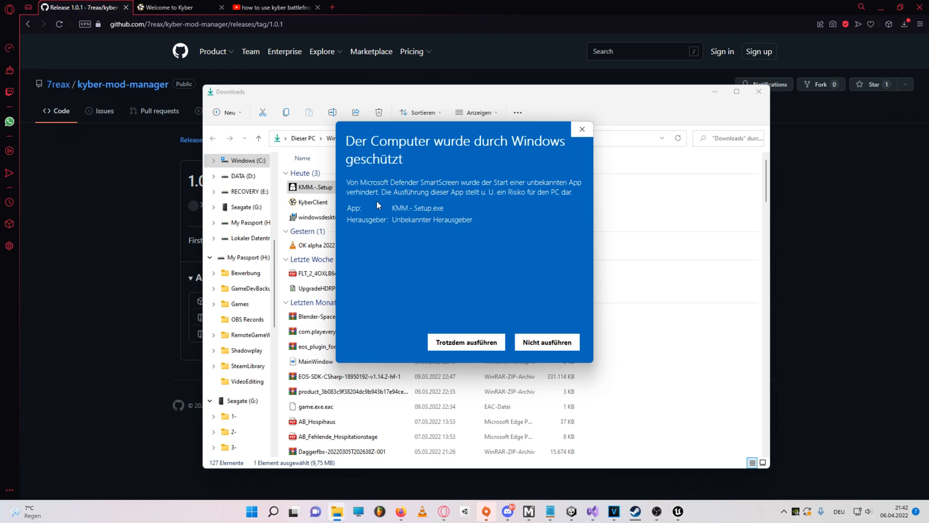
pyautogui.click(466, 341)
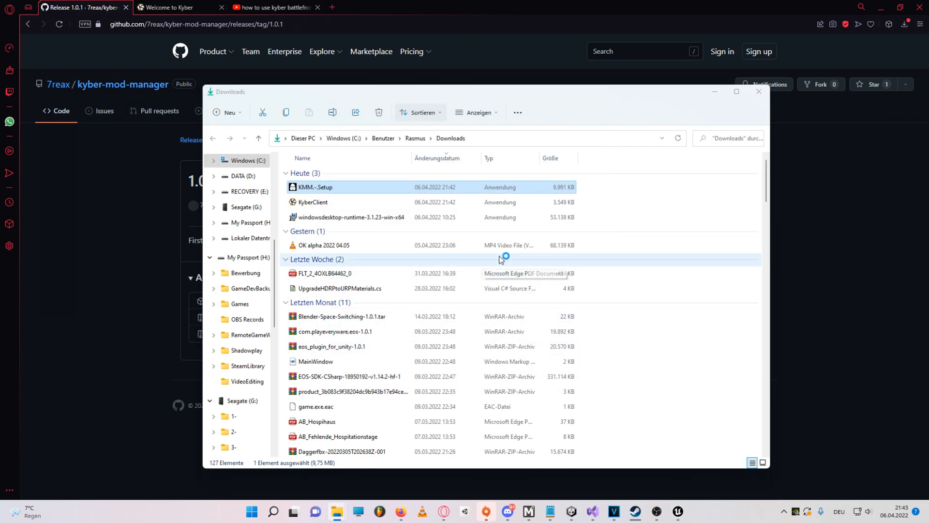
pyautogui.doubleClick(316, 187)
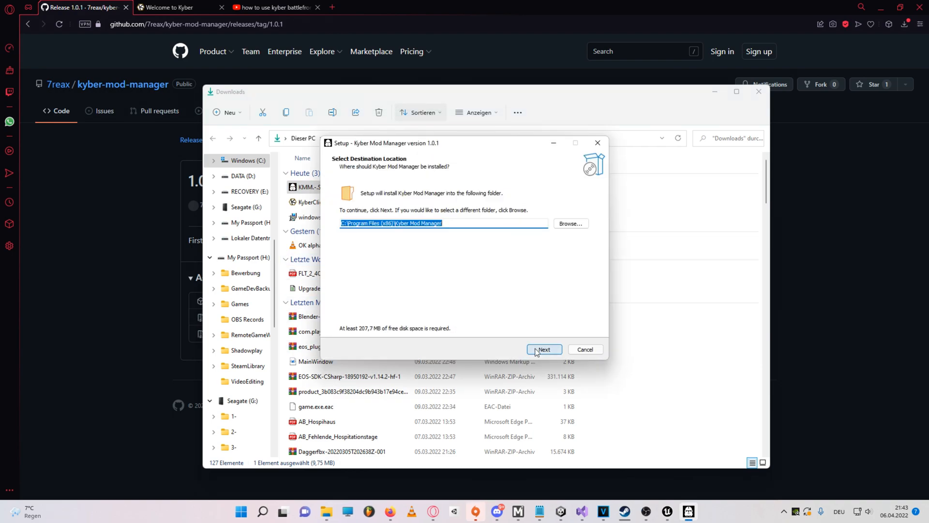
# - Install into Program Files (x86)\Kyber Mod Manager with a desktop shortcut enabled
pyautogui.click(543, 350)
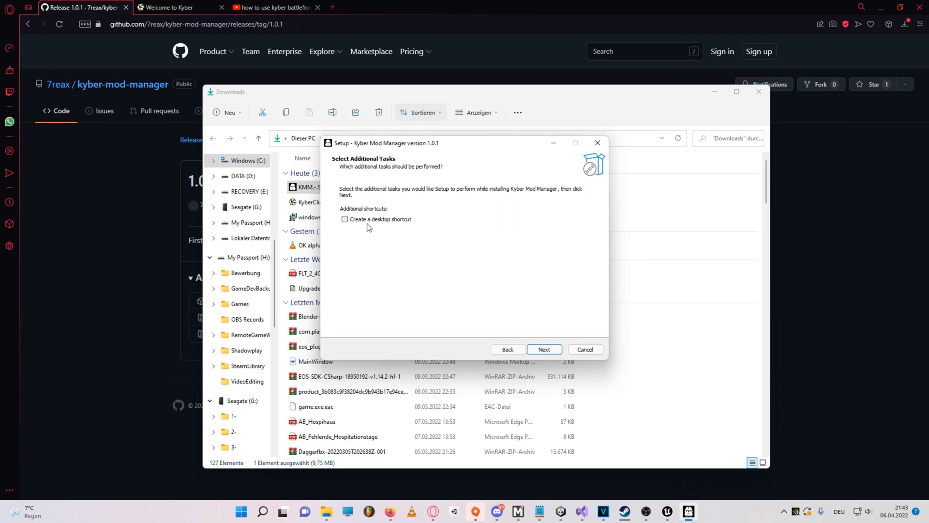
pyautogui.click(543, 349)
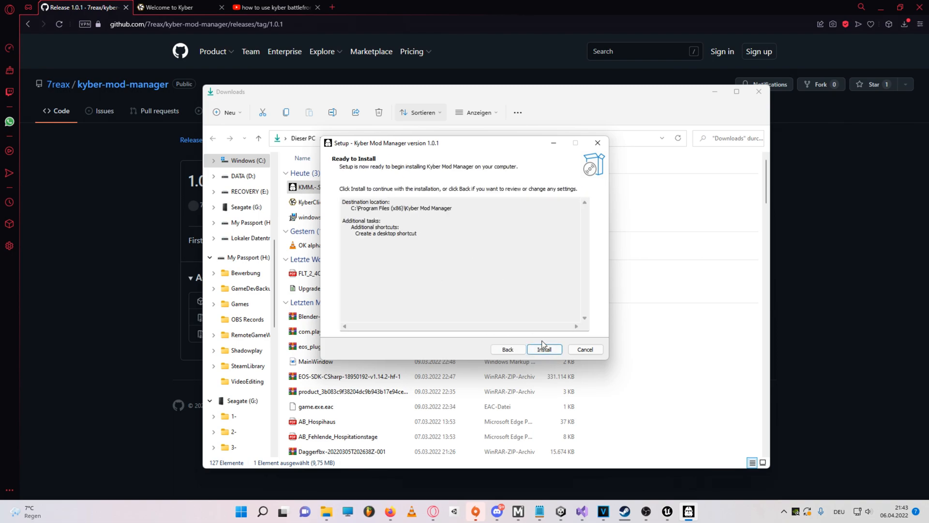
pyautogui.click(543, 350)
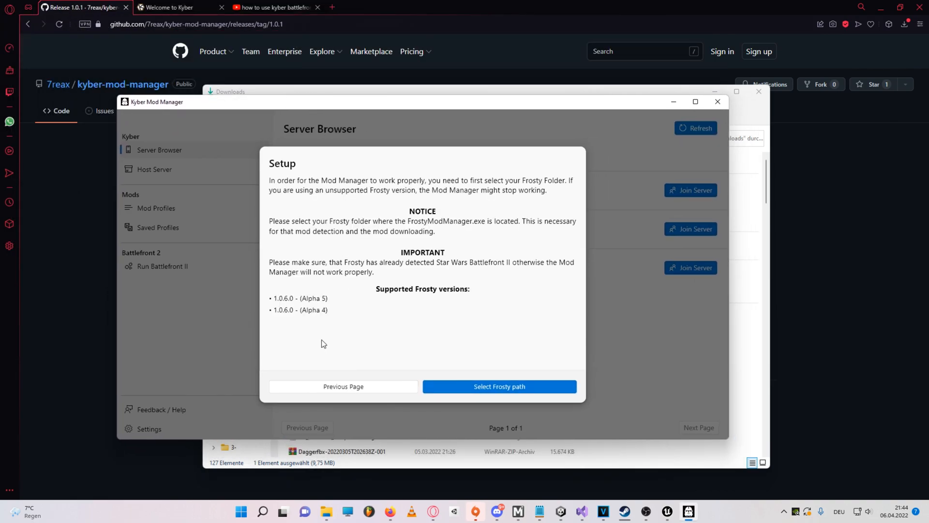
pyautogui.moveTo(356, 355)
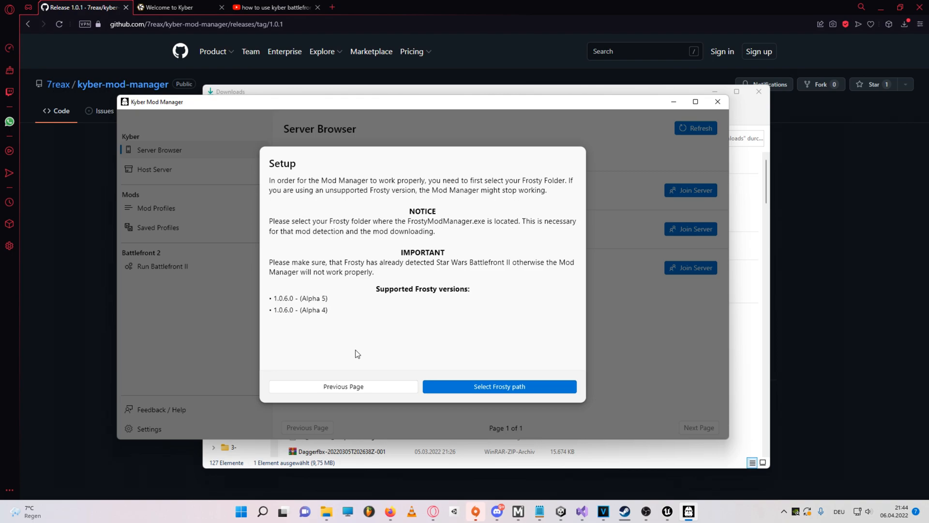
# - Point first-run setup at the Frosty folder and skip the NexusMods login
pyautogui.click(499, 386)
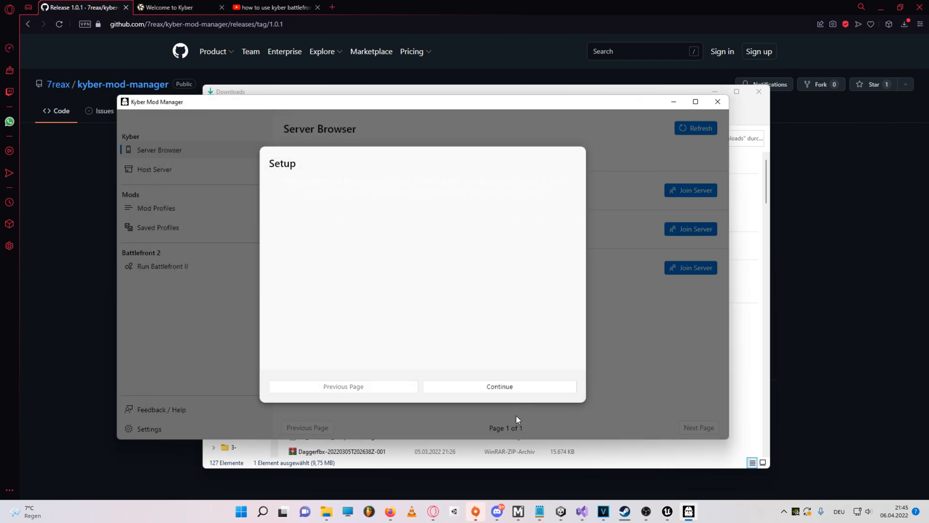
pyautogui.click(498, 387)
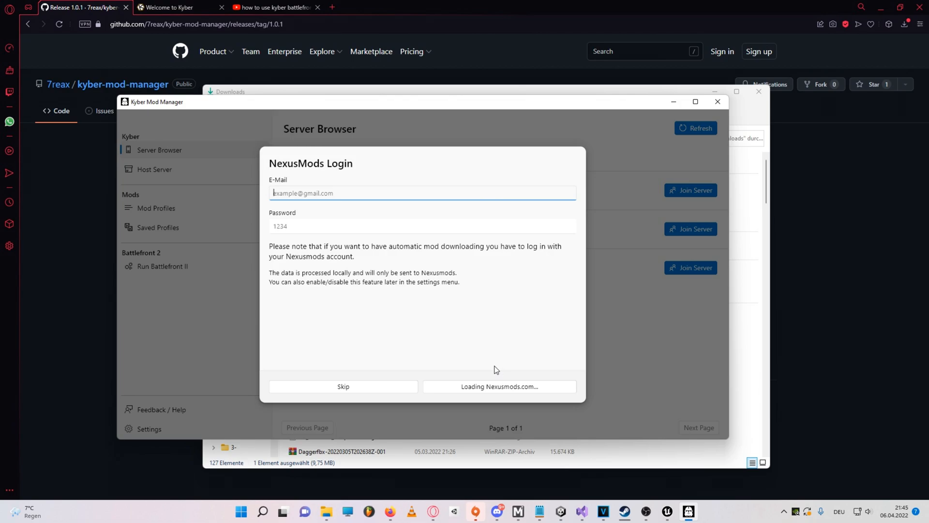
pyautogui.click(342, 386)
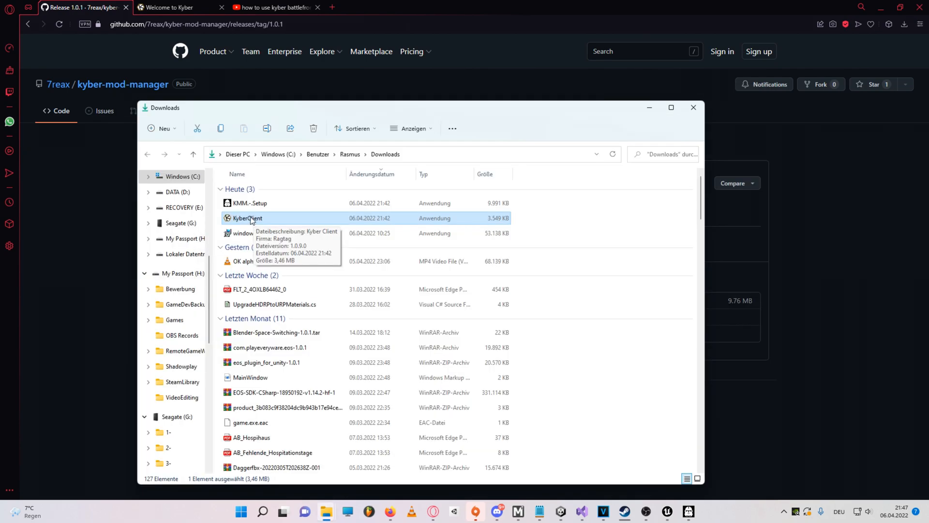
# - Install KyberClient from Downloads despite the Microsoft unverified-app warning
pyautogui.doubleClick(248, 217)
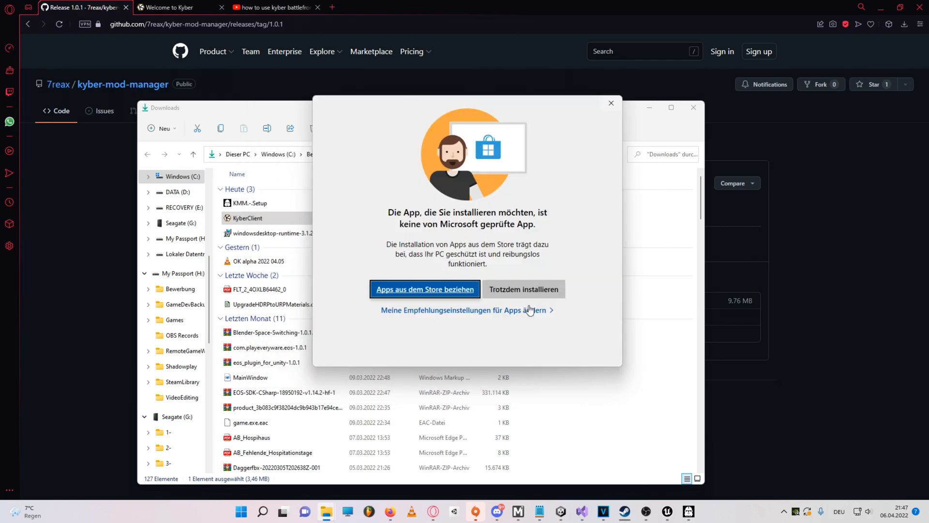
pyautogui.click(523, 288)
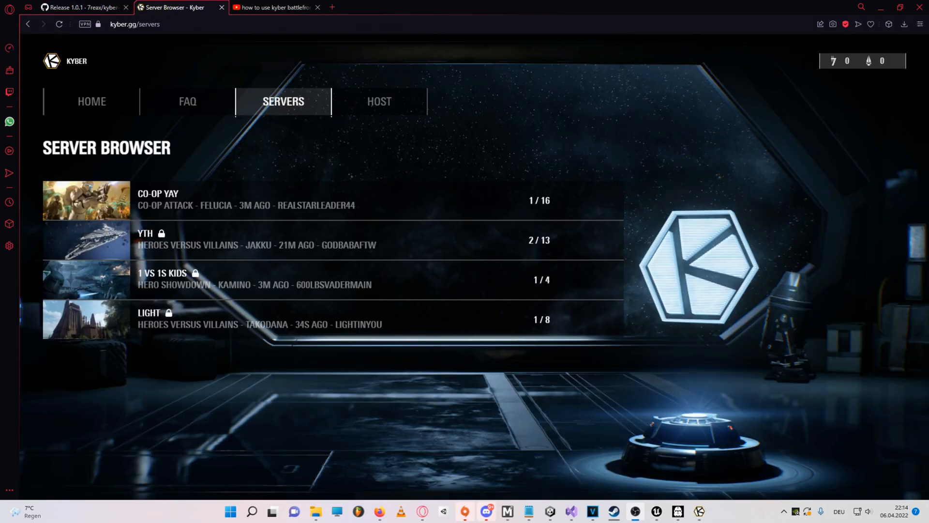
pyautogui.moveTo(589, 380)
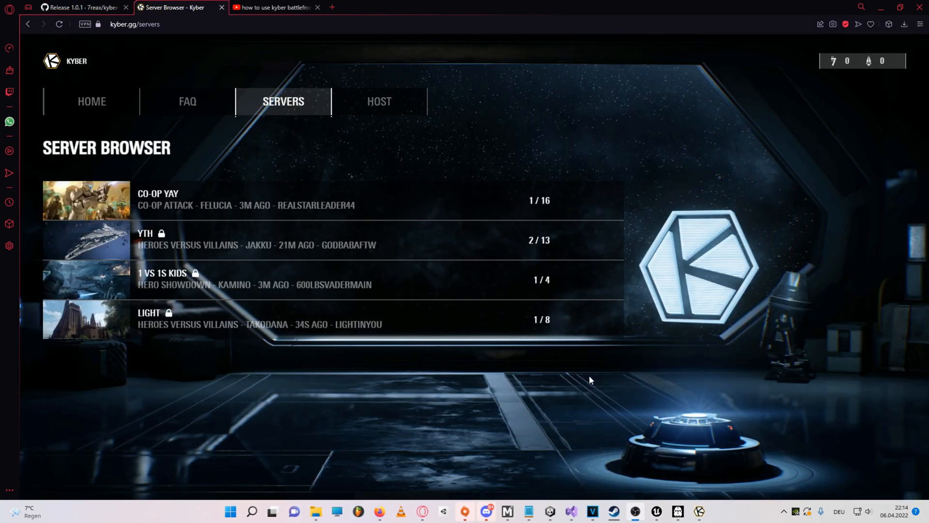
pyautogui.moveTo(318, 351)
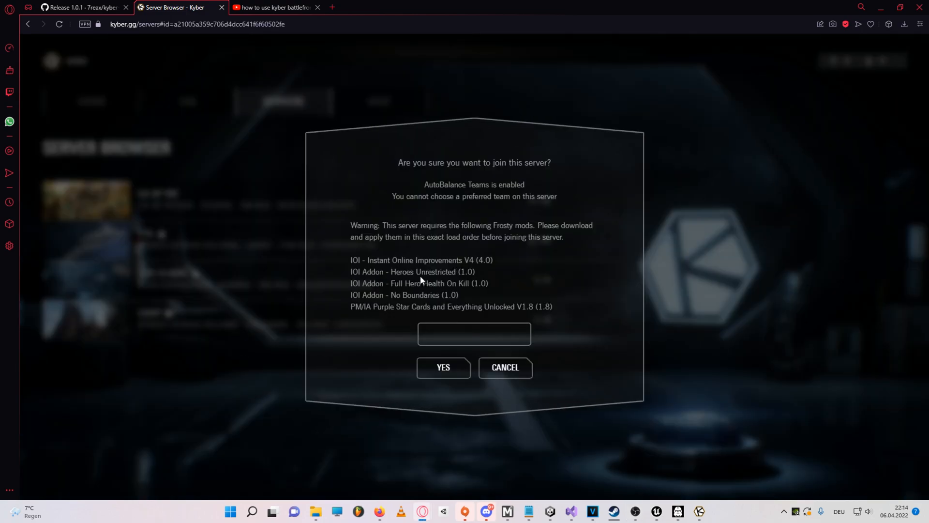
pyautogui.moveTo(479, 284)
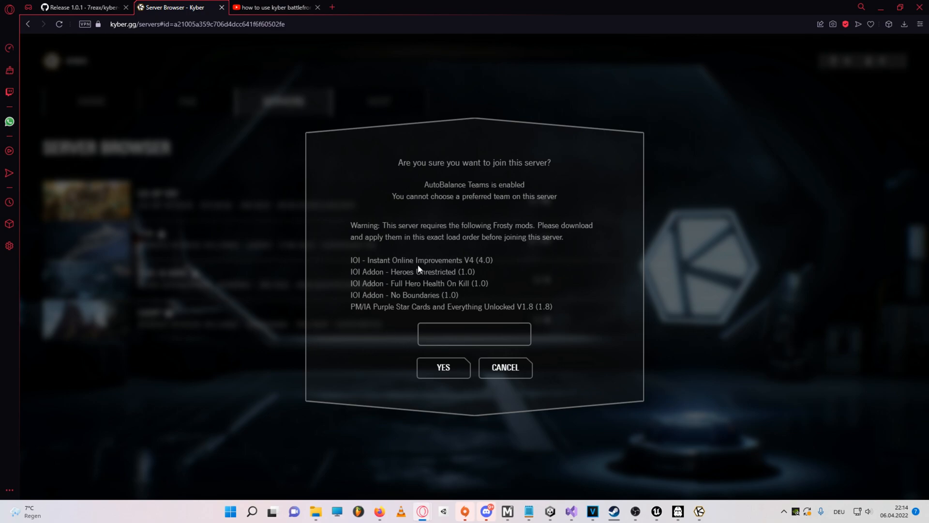
pyautogui.click(504, 368)
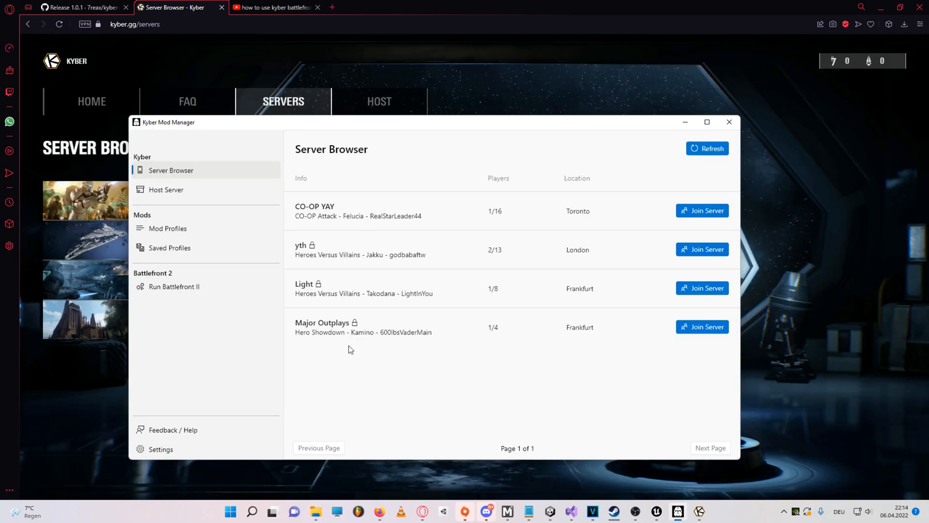
pyautogui.moveTo(693, 297)
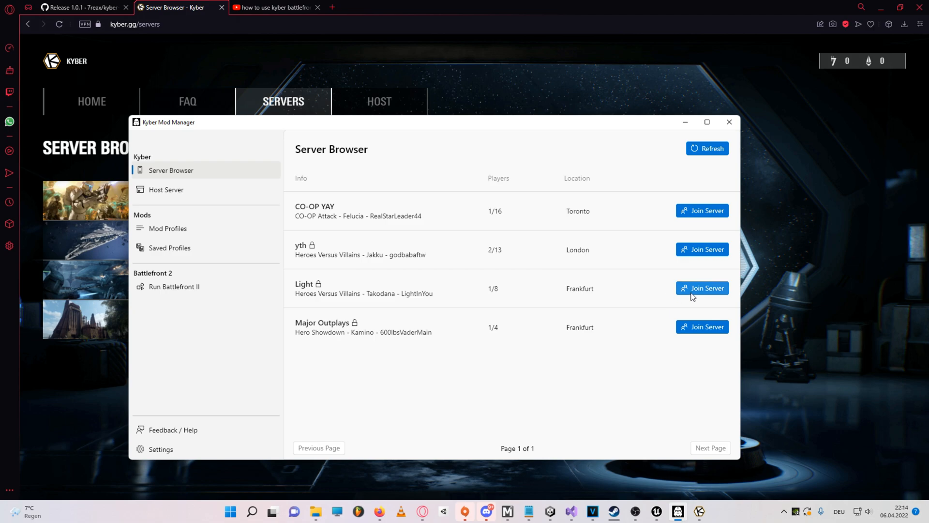
pyautogui.click(702, 288)
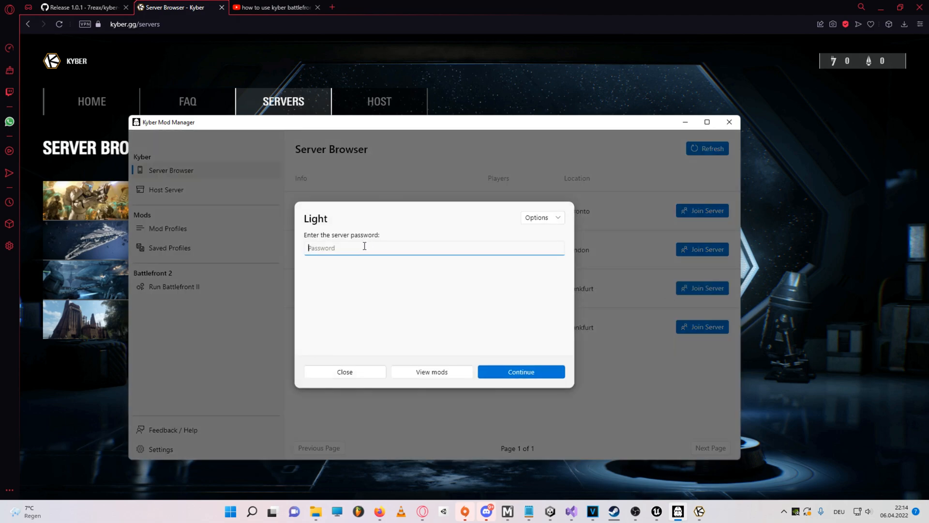
pyautogui.write('123')
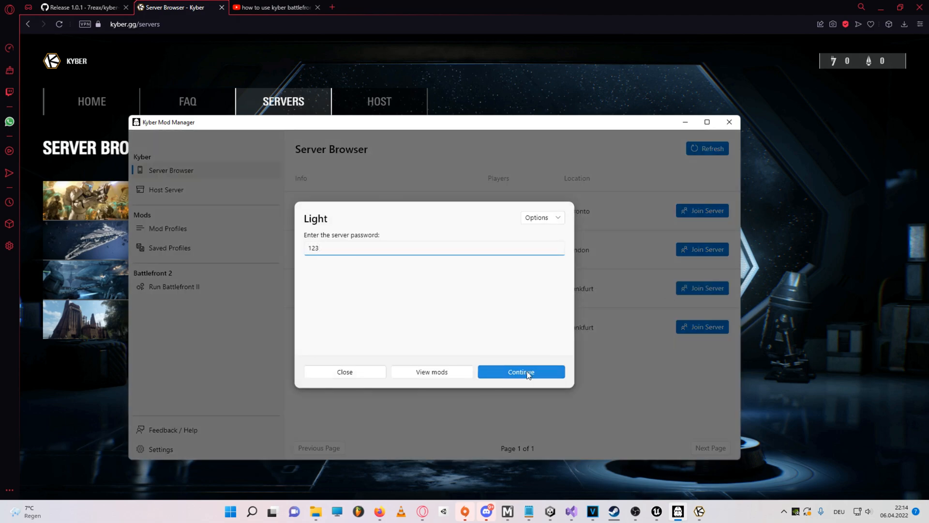
pyautogui.click(521, 372)
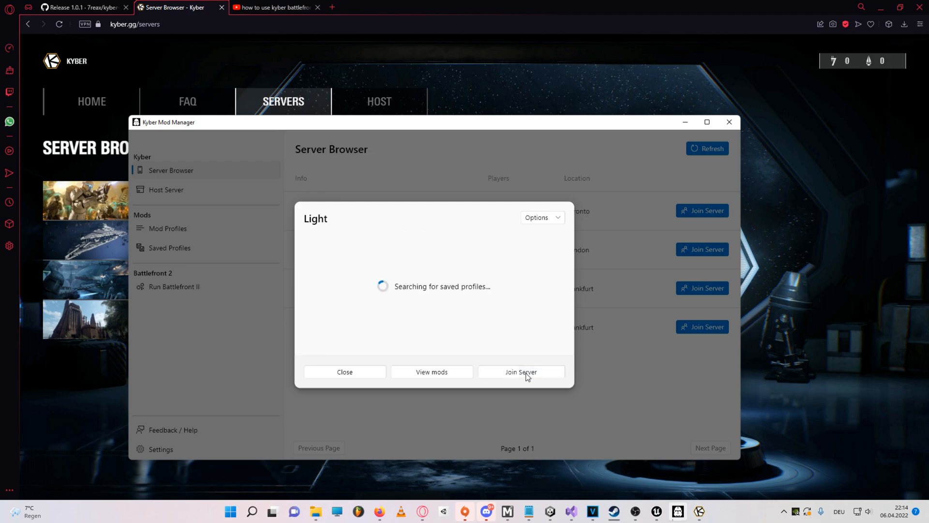
pyautogui.moveTo(531, 382)
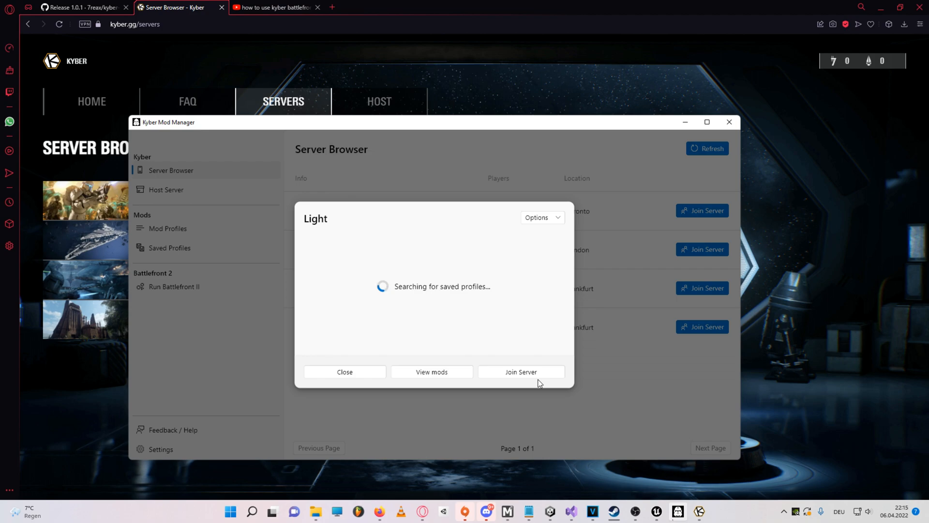
pyautogui.click(160, 449)
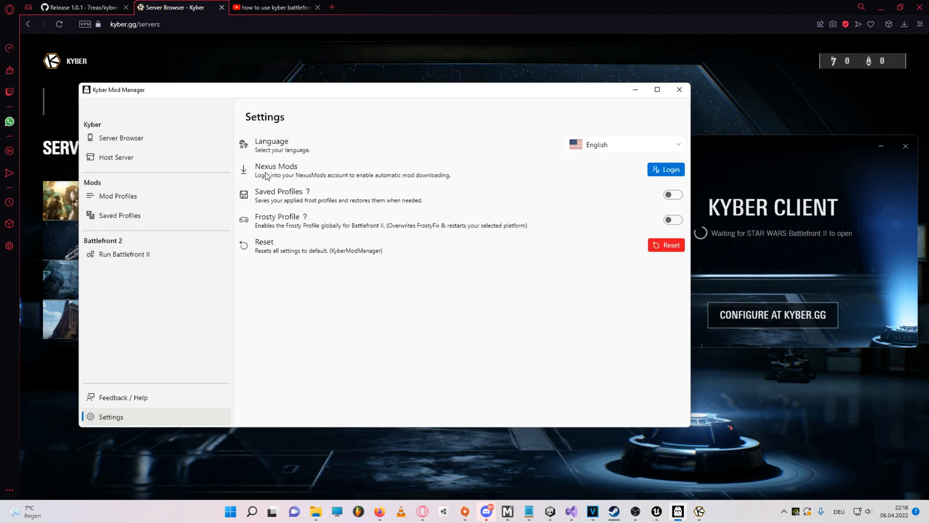
# - Let the Kyber client launch Battlefront II into the Takodana Heroes vs Villains match
pyautogui.click(121, 137)
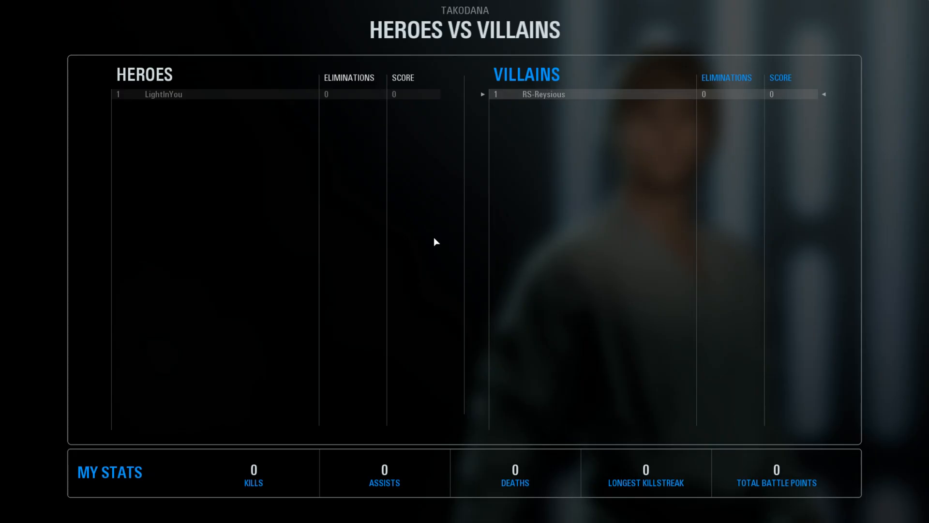
pyautogui.moveTo(593, 386)
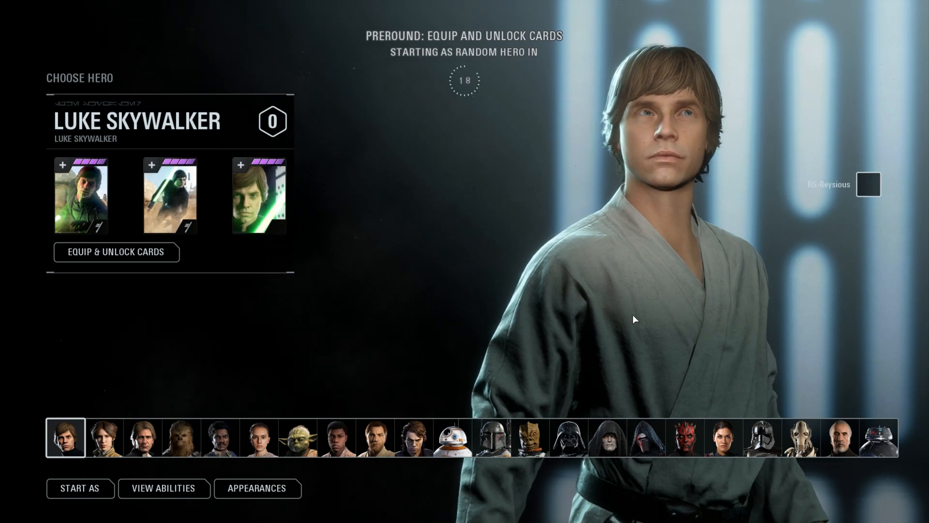
pyautogui.moveTo(698, 351)
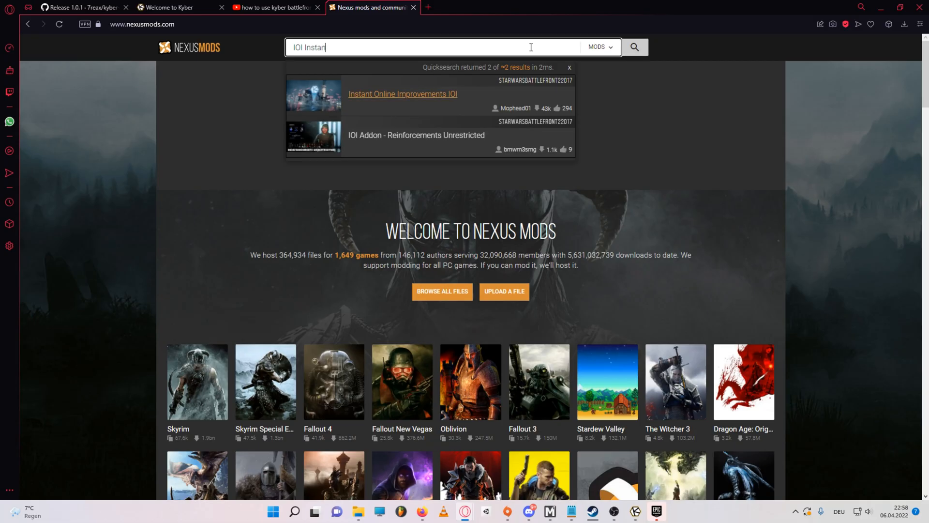
# - Open the Instant Online Improvements result on Nexus Mods
pyautogui.click(402, 94)
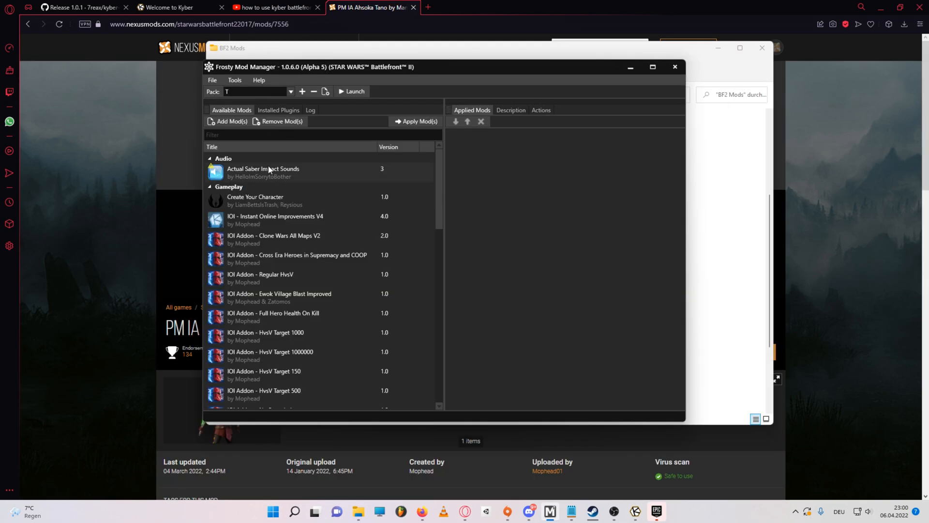
# - Apply Instant Online Improvements V4 and its IOI addons in Frosty, then bring up the Kyber client
pyautogui.click(230, 121)
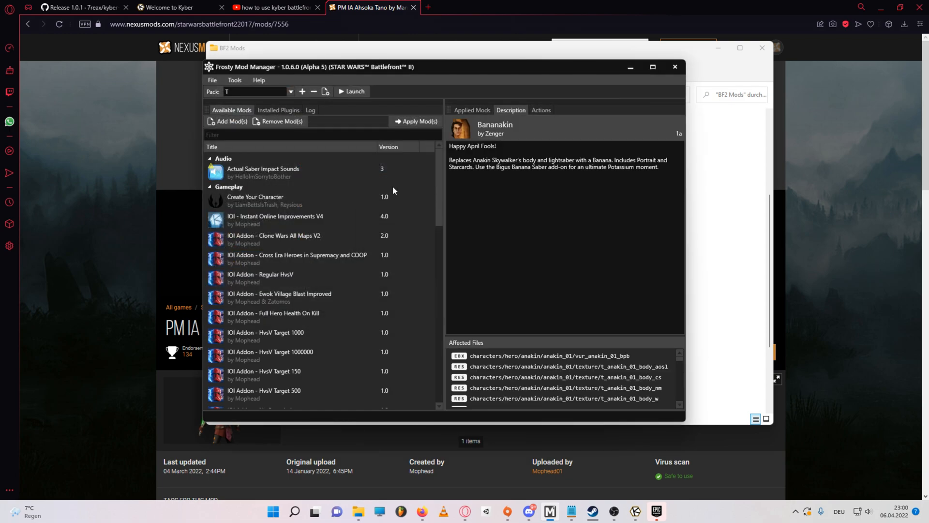
pyautogui.click(275, 220)
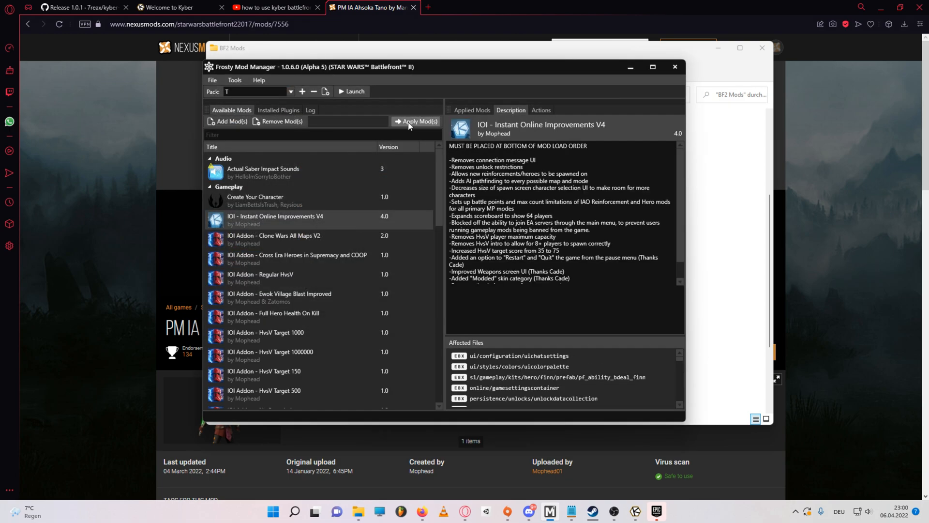
pyautogui.click(473, 110)
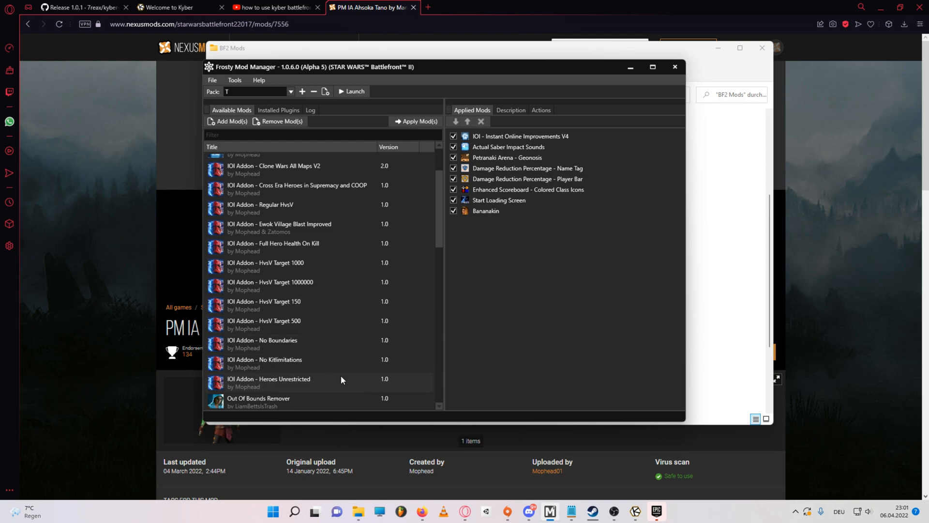
pyautogui.doubleClick(268, 378)
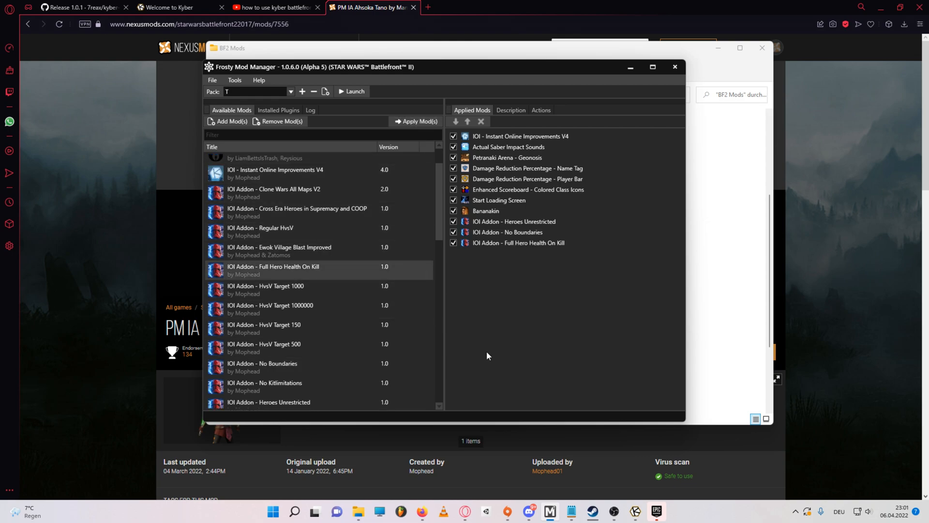
pyautogui.moveTo(606, 495)
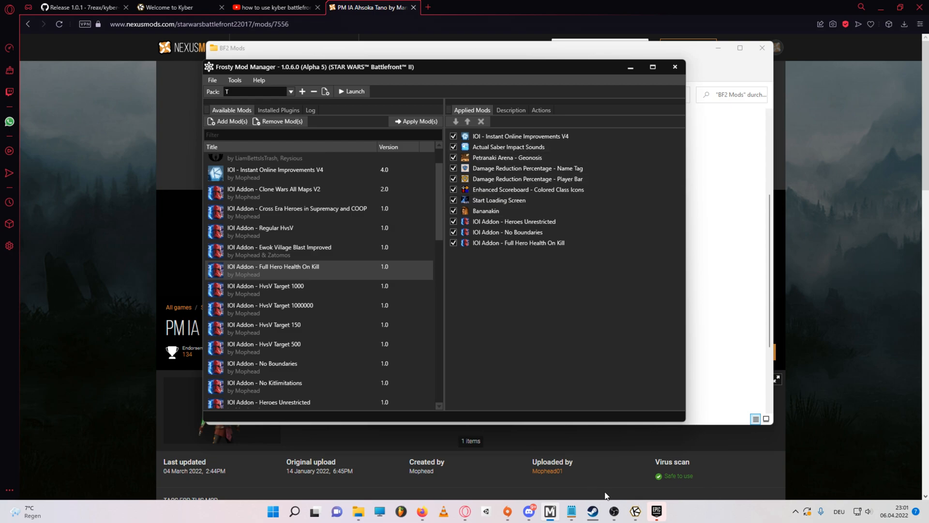
pyautogui.click(635, 511)
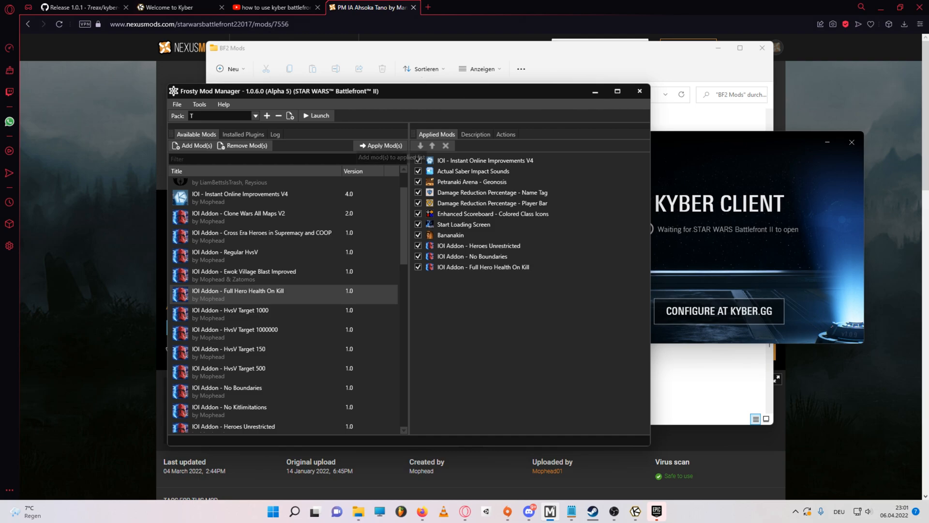
# - Host a Heroes Versus Villains server on Separatist Dreadnought named 'Reys' via kyber.gg
pyautogui.click(176, 6)
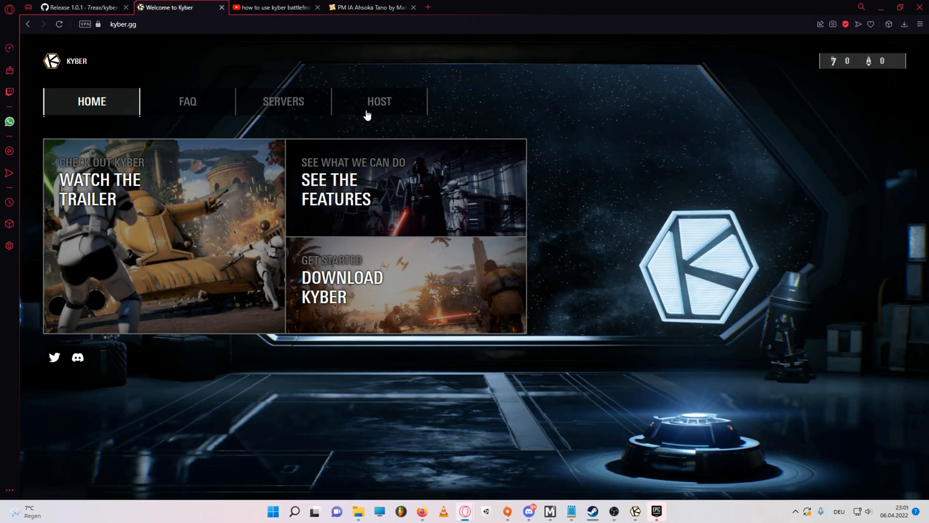
pyautogui.click(378, 100)
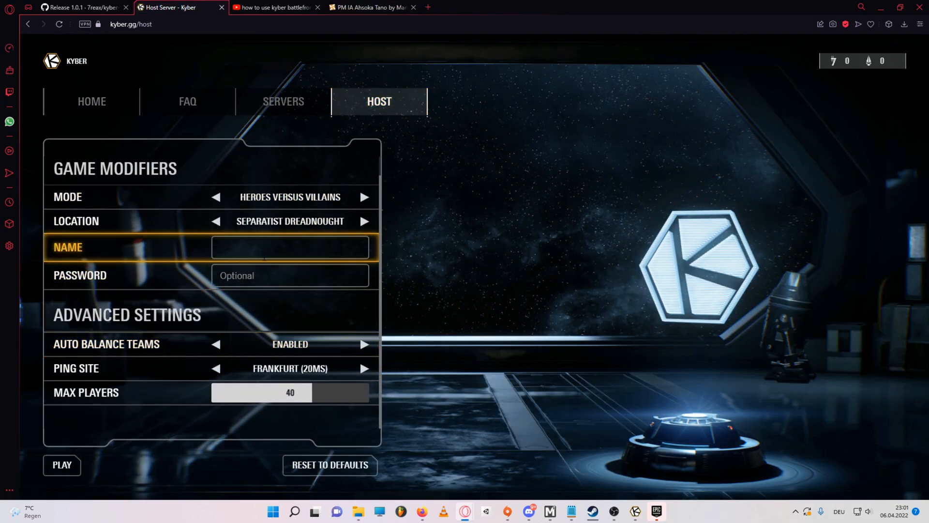
pyautogui.write('Reys')
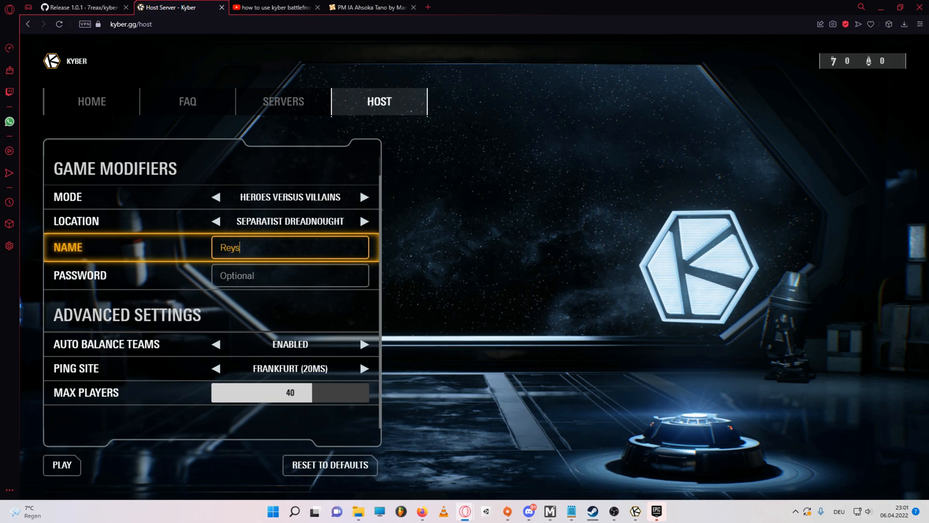
pyautogui.click(62, 465)
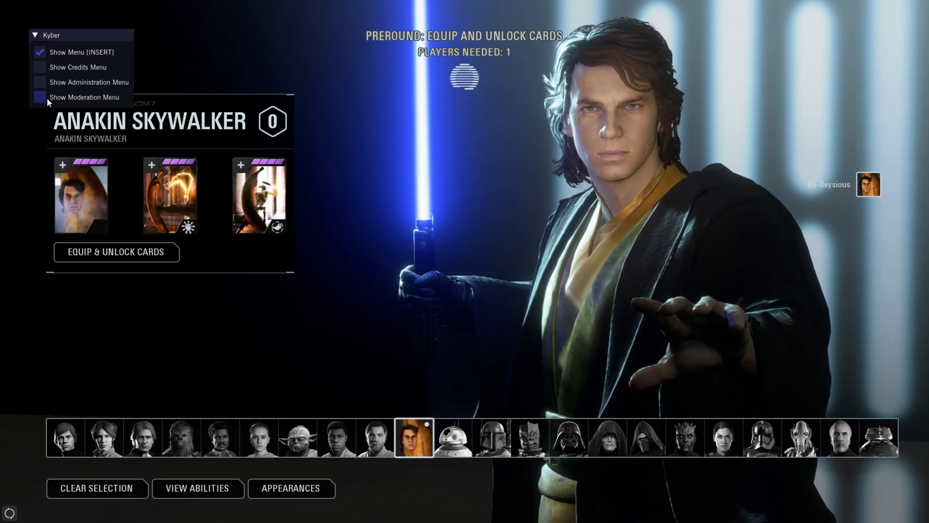
# - Enable Show Moderation Menu in the Kyber menu and view the Players list
pyautogui.click(40, 97)
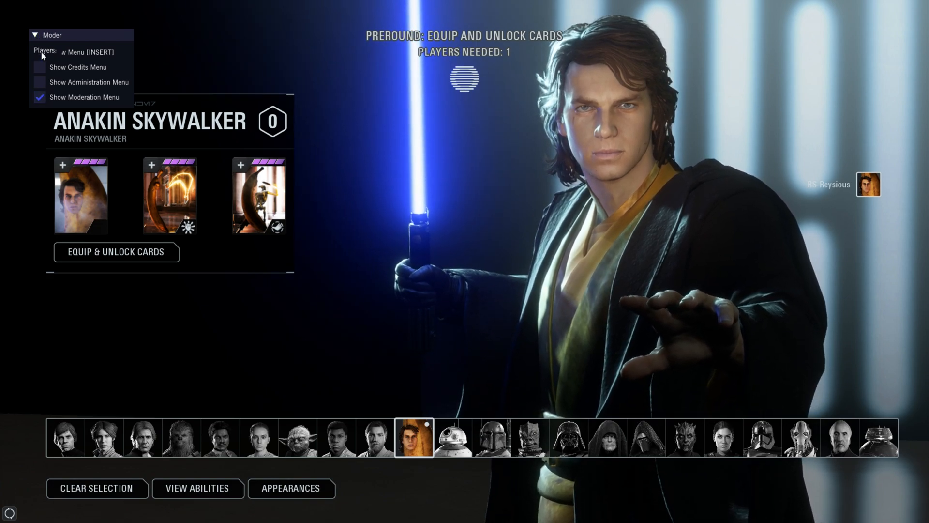
pyautogui.click(89, 82)
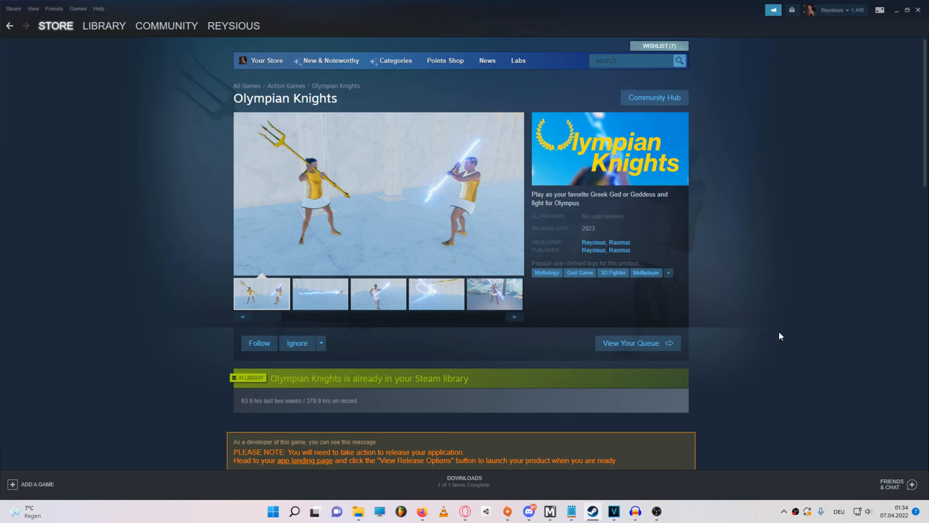
# - Add Olympian Knights to the Steam wishlist from its store page
pyautogui.scroll(-3)
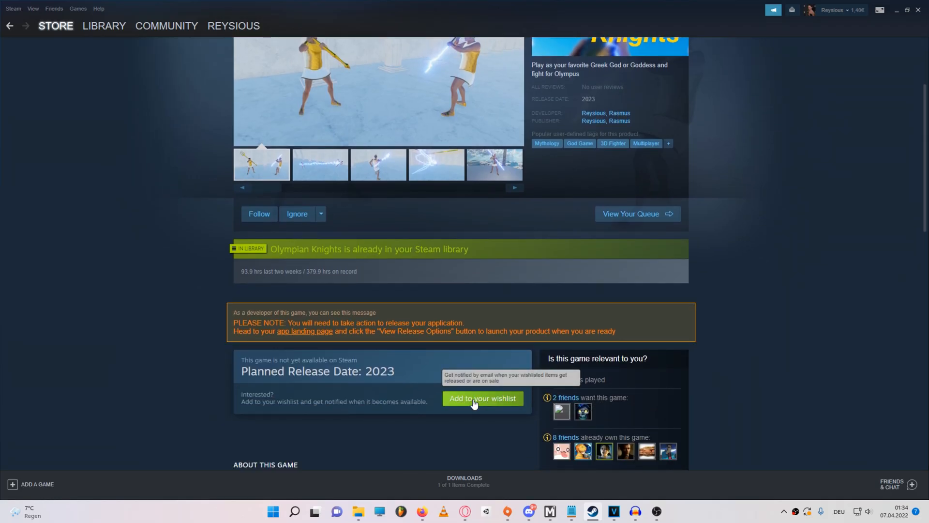
pyautogui.click(482, 398)
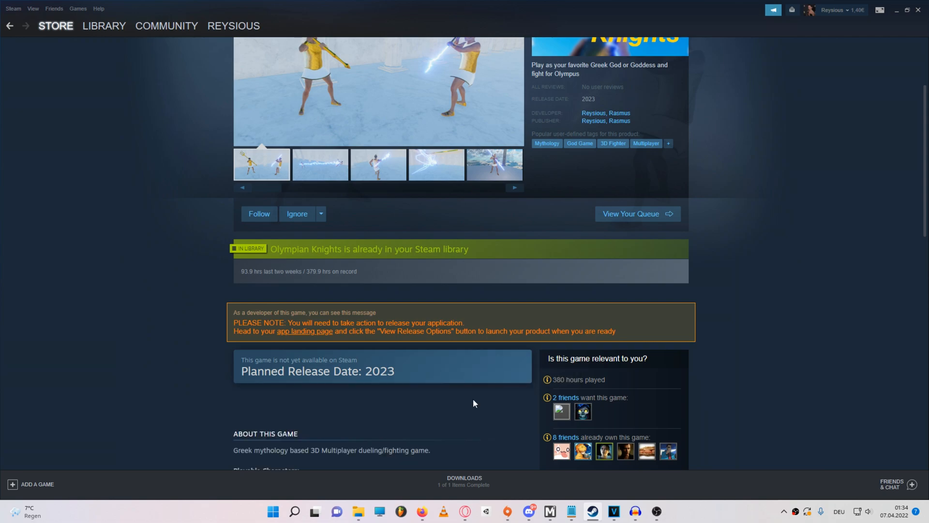
pyautogui.scroll(3)
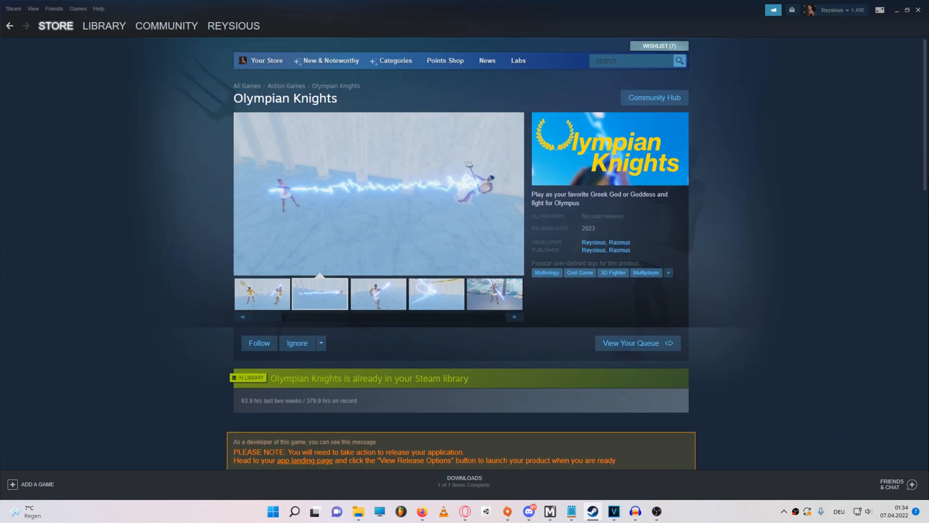
pyautogui.click(262, 295)
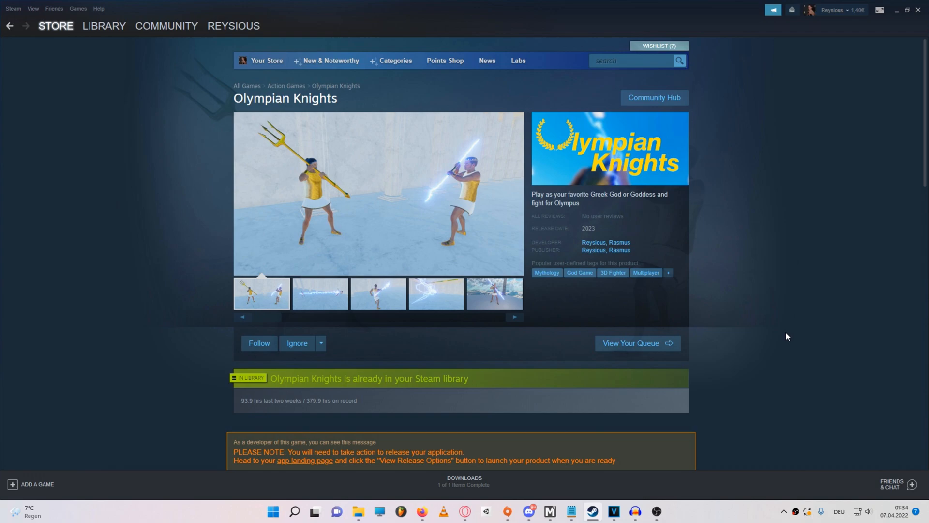